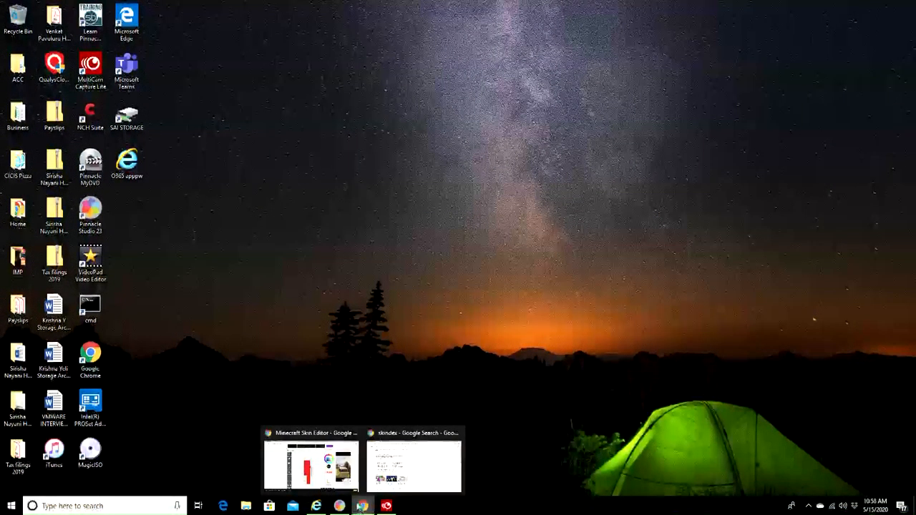
Bring up the Chrome windows and start a fresh new tab on the Google start page.
click(311, 465)
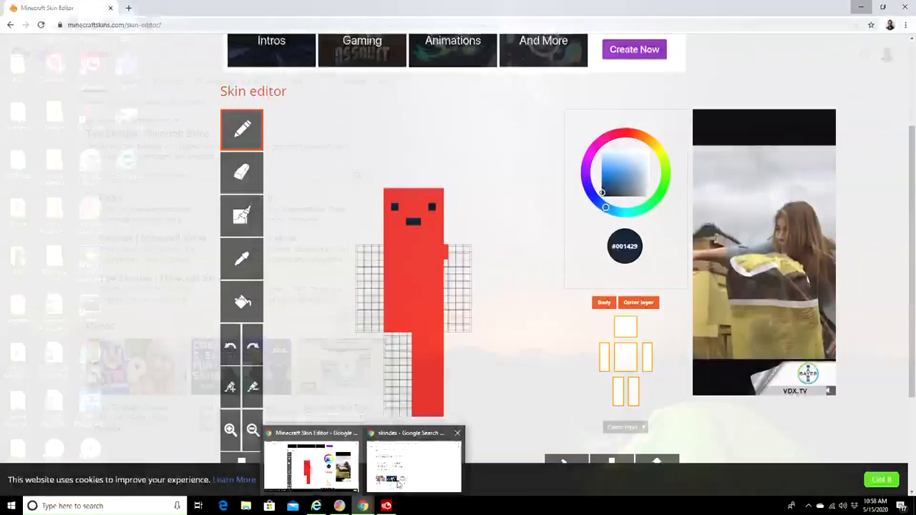
click(414, 465)
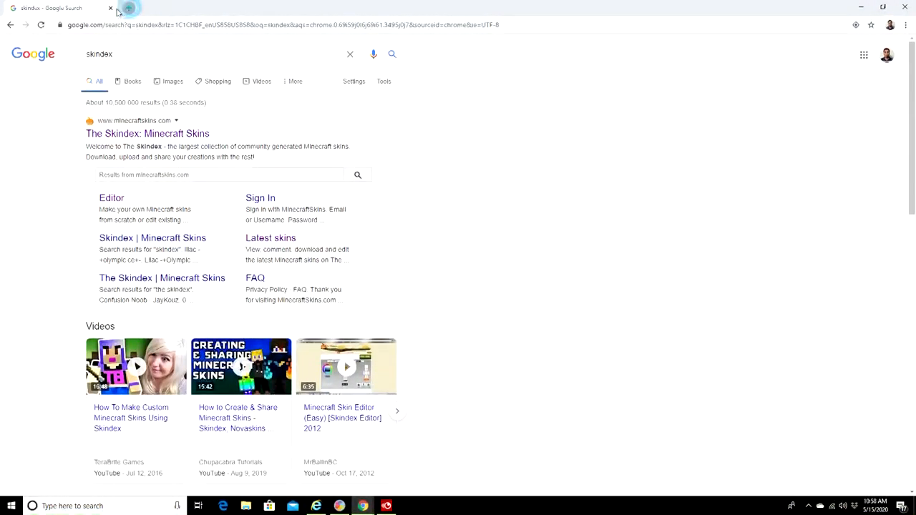
click(110, 9)
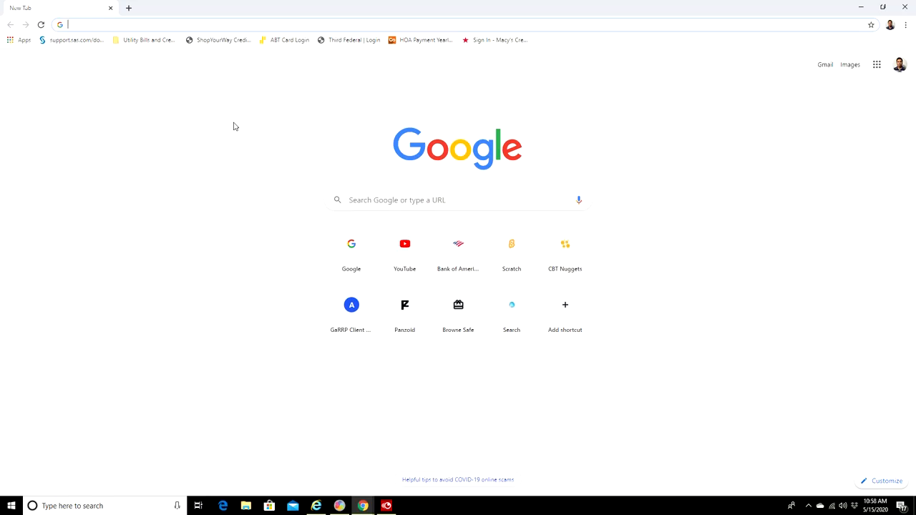
Search Google for 'skindex' and go to The Skindex: Minecraft Skins site.
text(skindex)
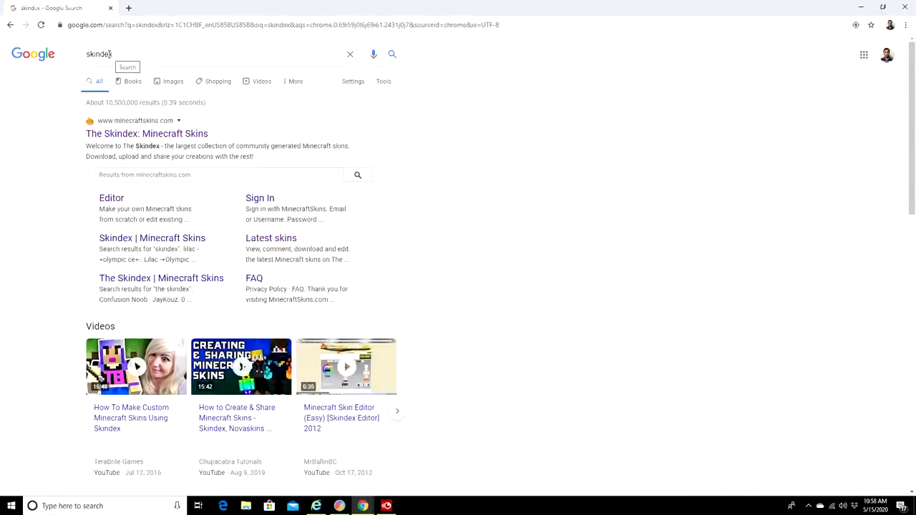
click(145, 135)
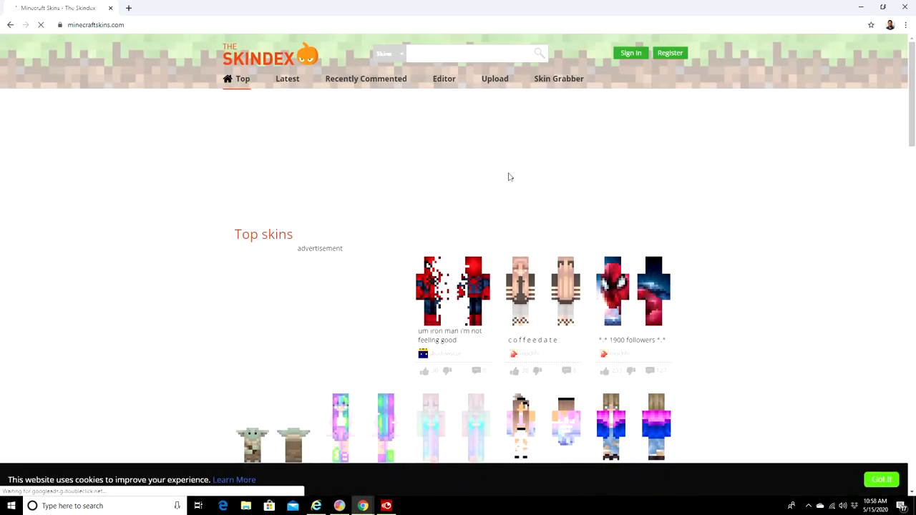
Browse the Top skins listing, then head to the Skindex skin Editor.
scroll(down, 3)
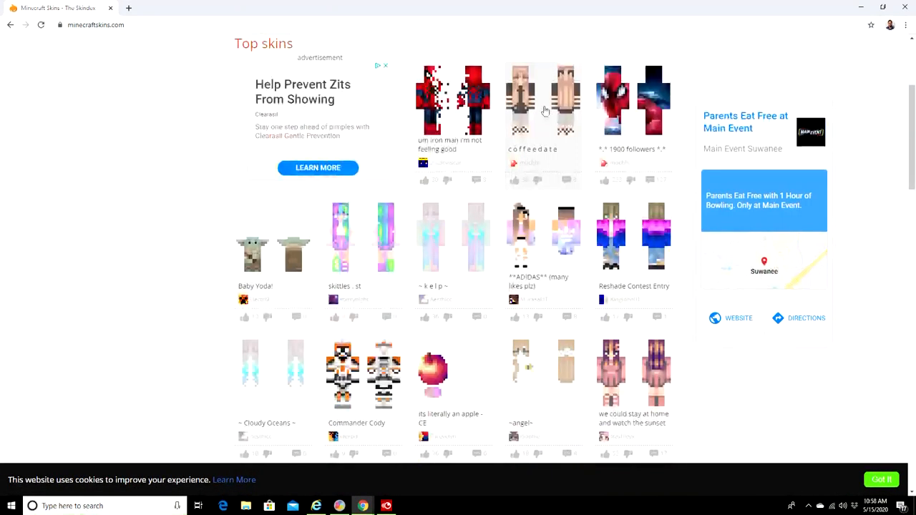
scroll(down, 3)
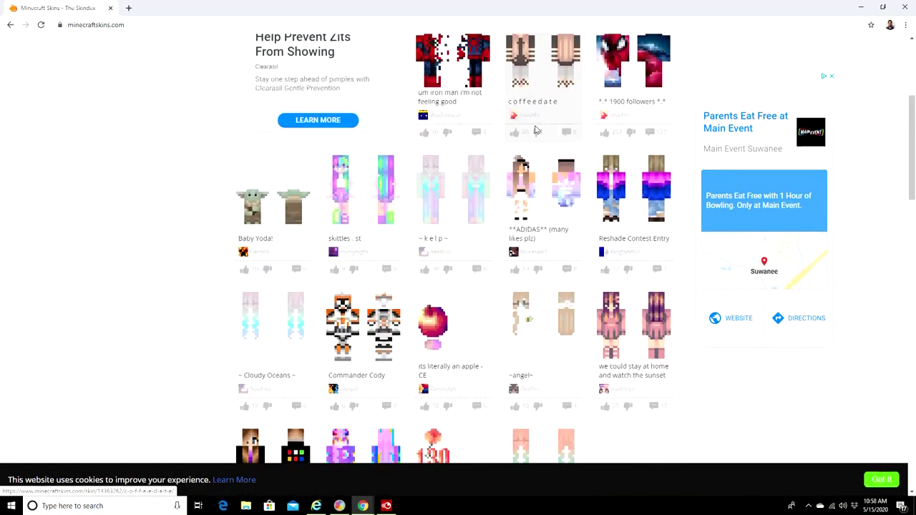
scroll(up, 3)
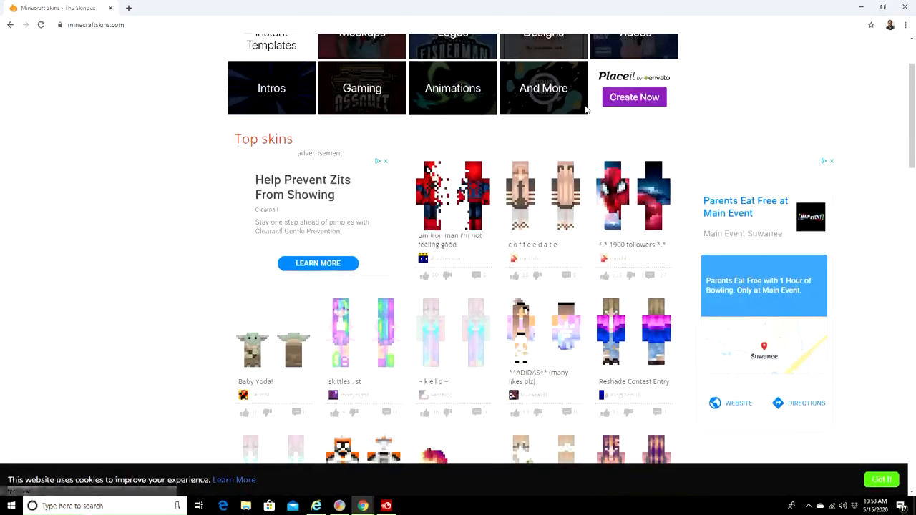
scroll(down, 3)
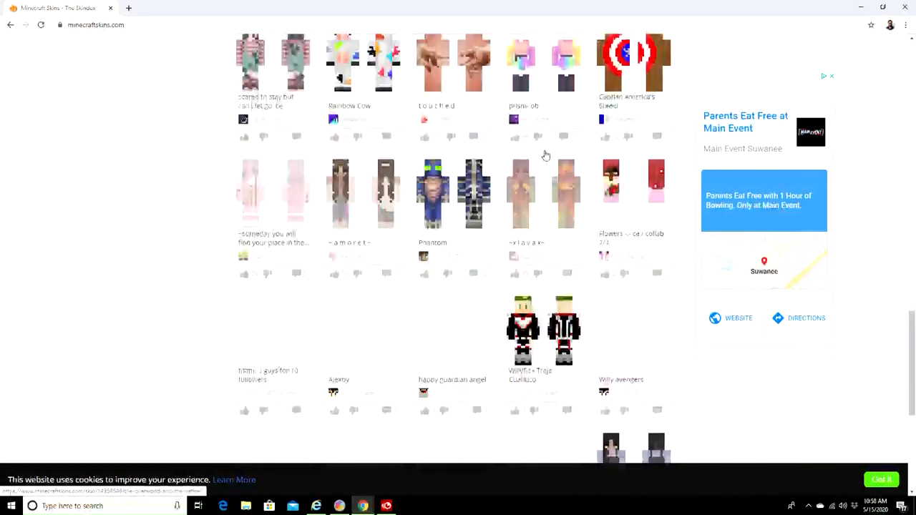
scroll(up, 3)
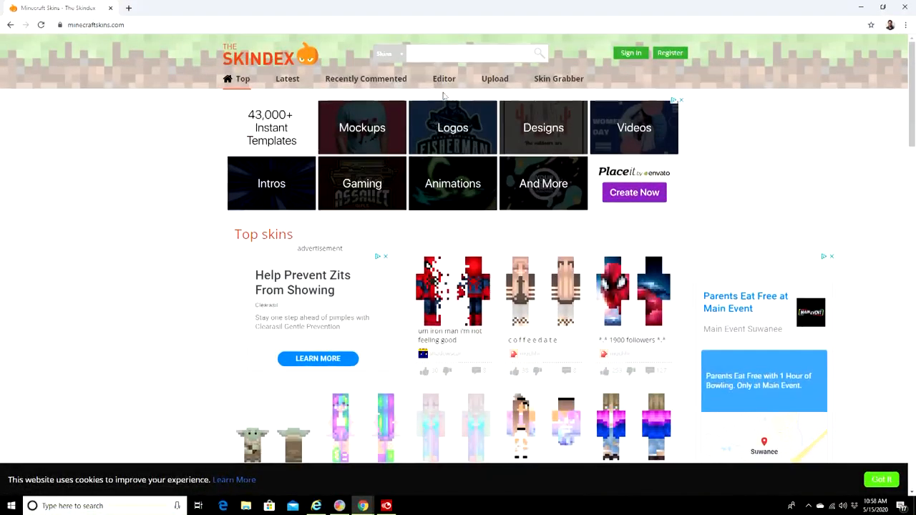
click(444, 79)
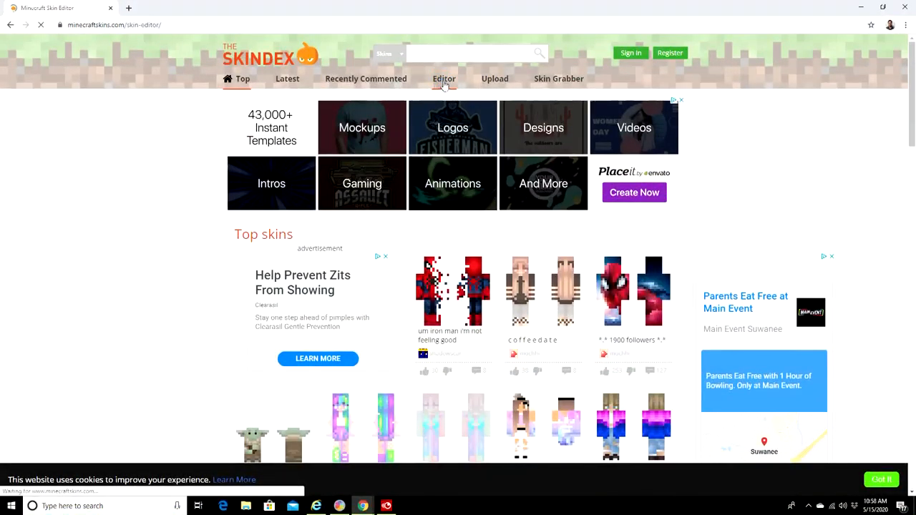
Pencil dark blue onto the left and right arms, then choose red on the colour wheel.
click(443, 79)
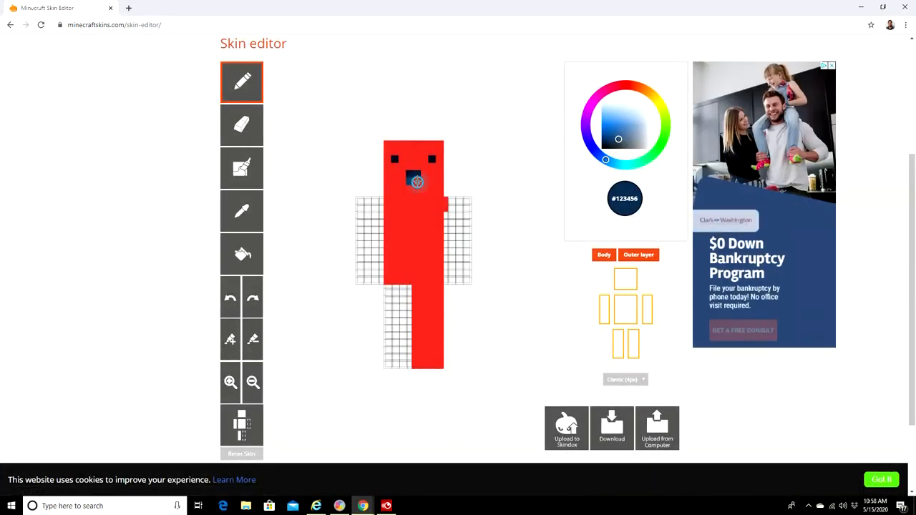
click(416, 178)
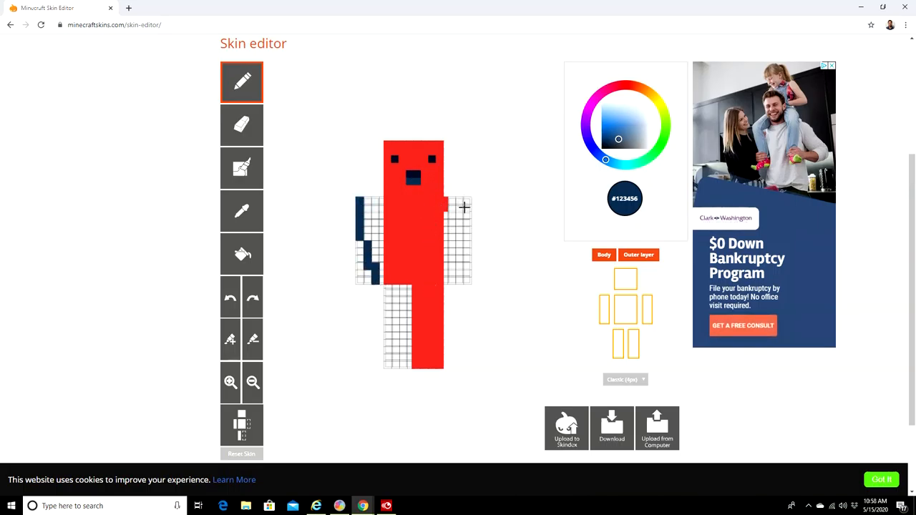
click(458, 229)
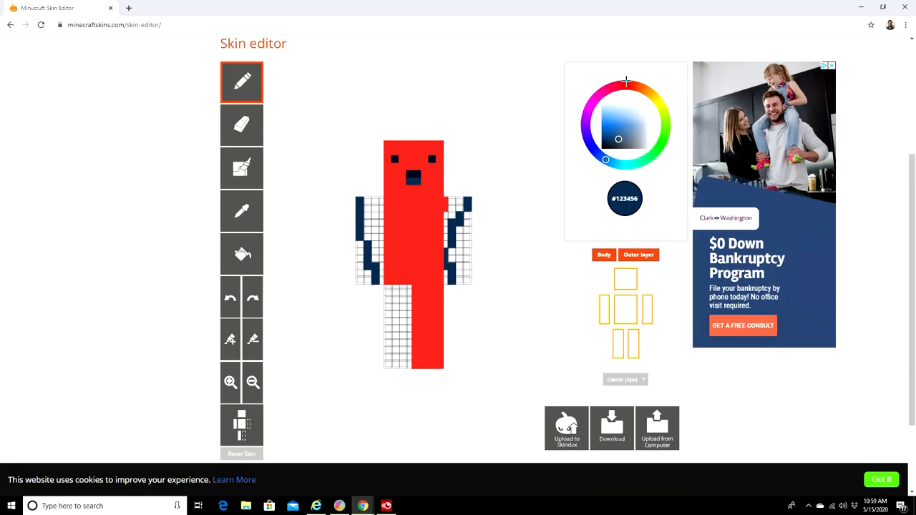
click(601, 126)
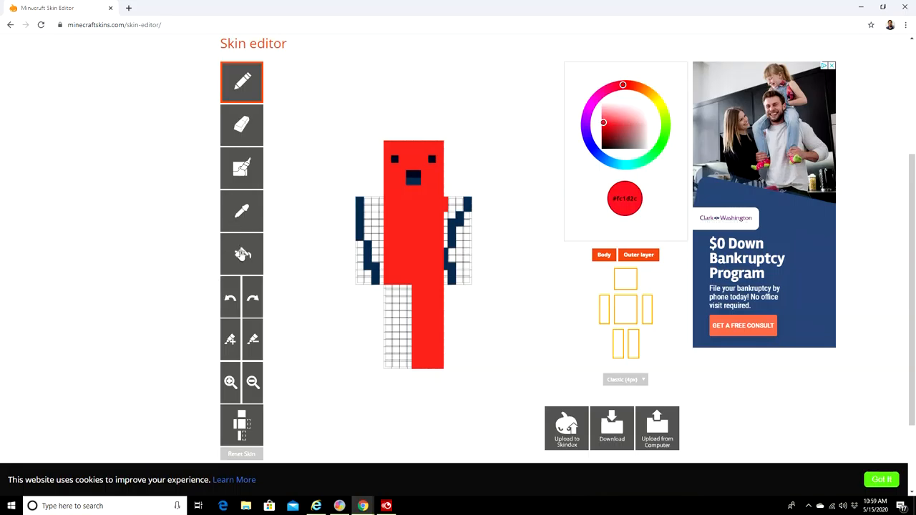
click(242, 254)
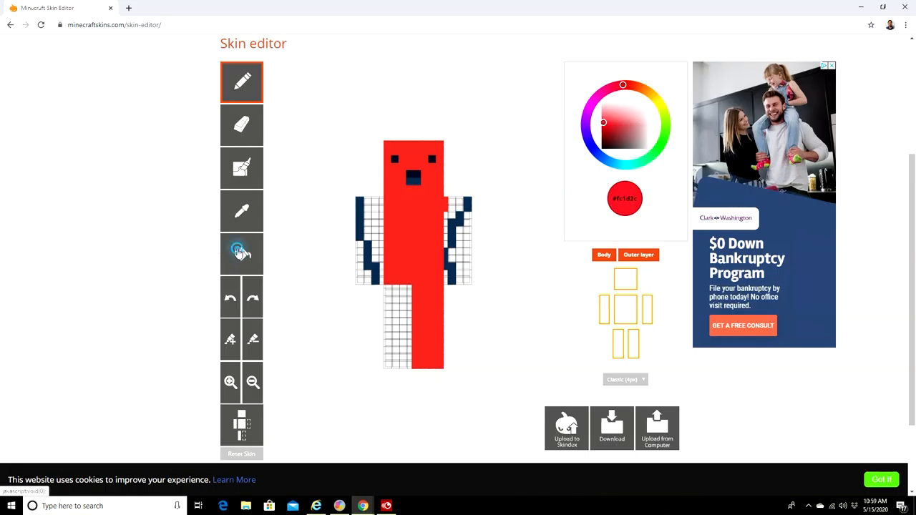
Fill the whole skin solid red with the paint bucket, rotating the model to check all sides.
click(242, 254)
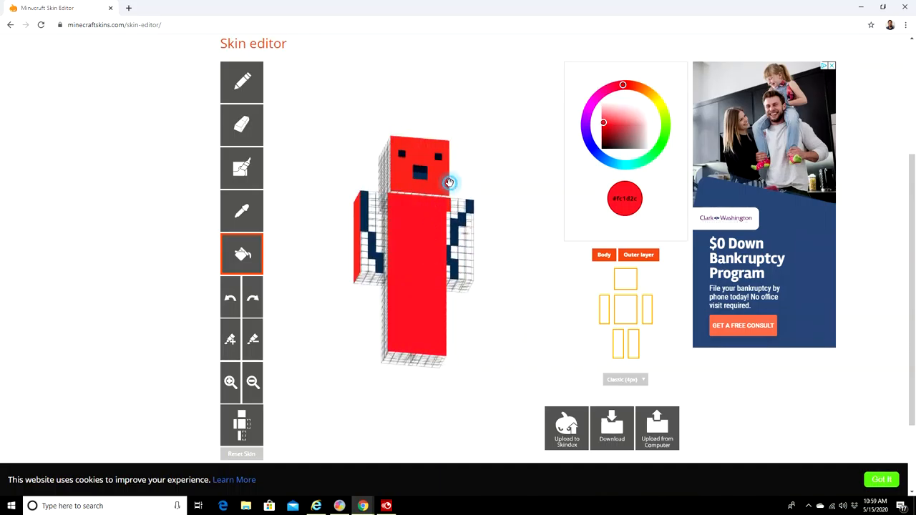
drag(449, 183, 355, 197)
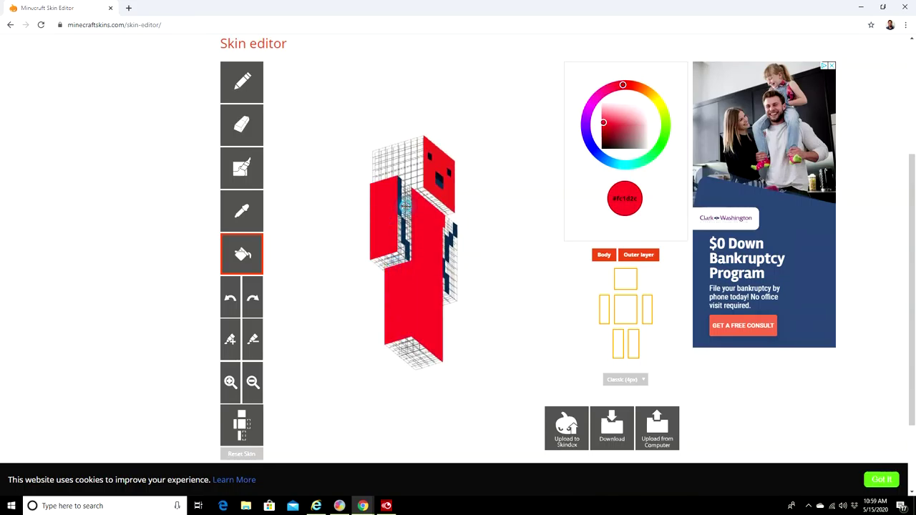
click(412, 351)
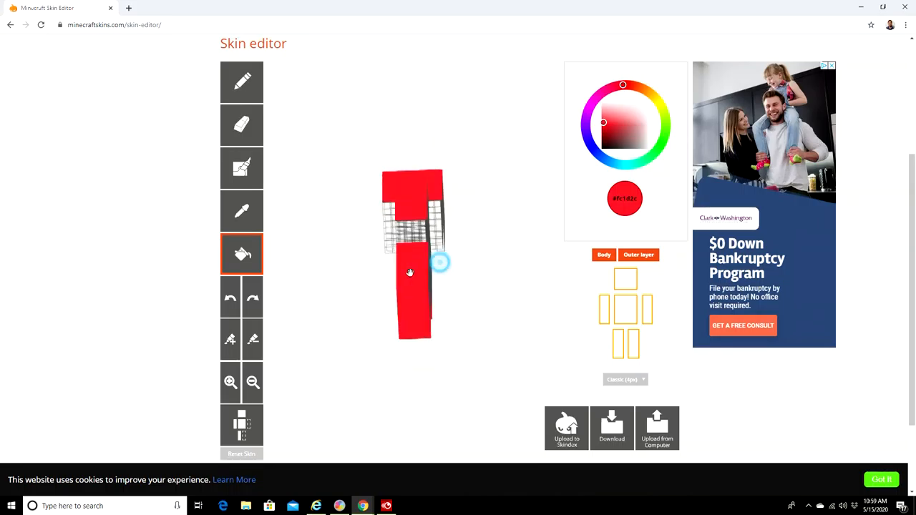
drag(409, 272, 375, 251)
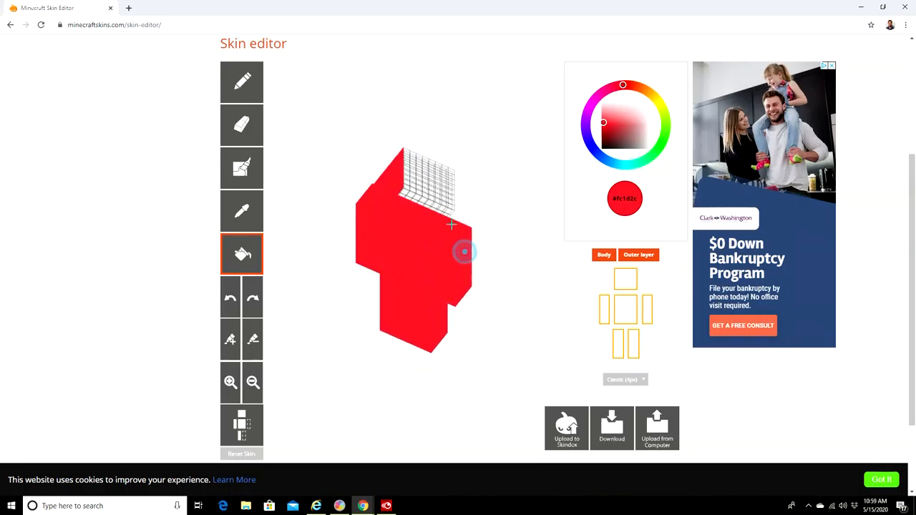
drag(464, 252, 368, 281)
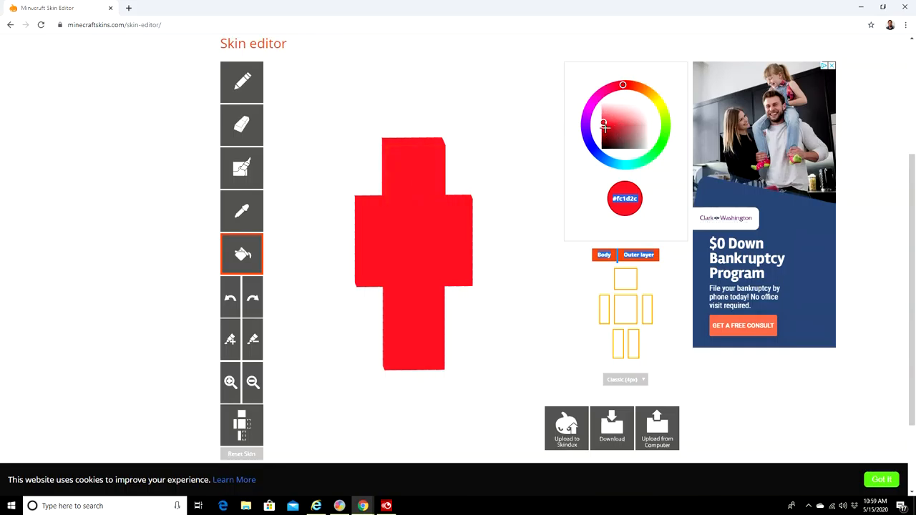
Choose black as the paint colour and switch to the single-pixel pencil.
click(604, 147)
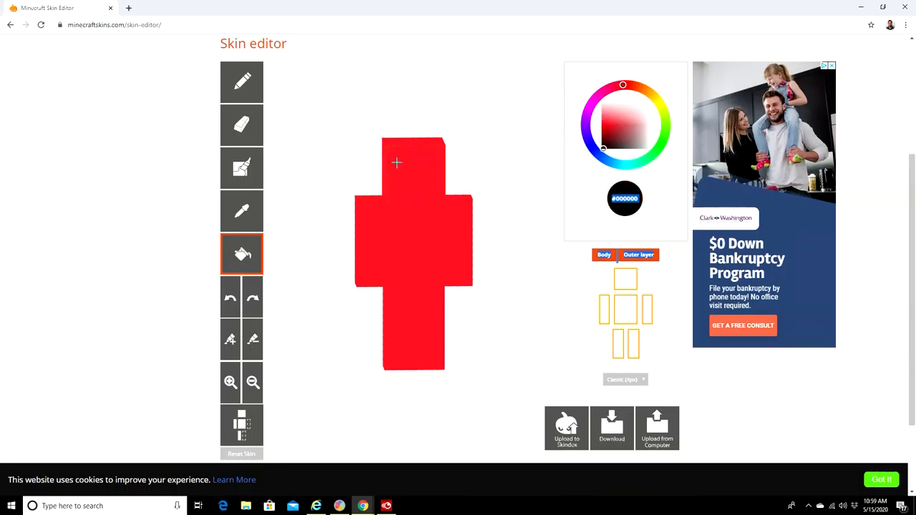
click(413, 171)
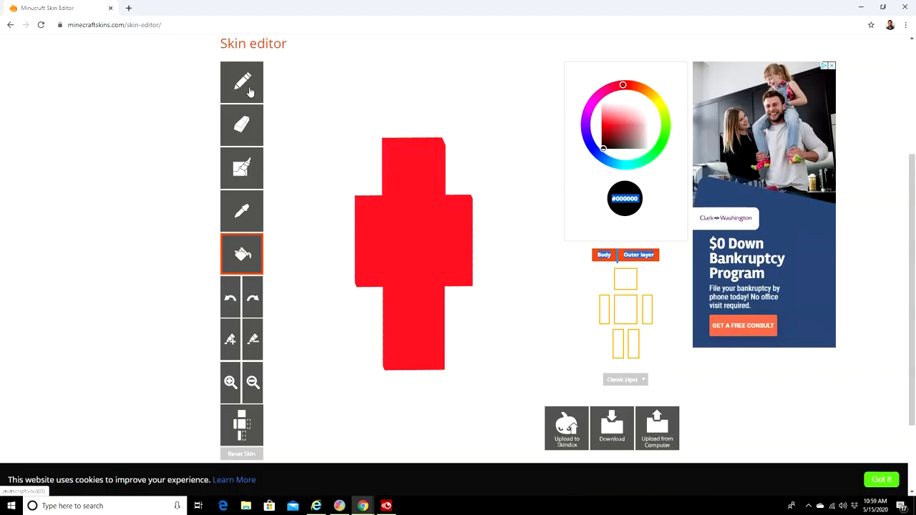
click(241, 82)
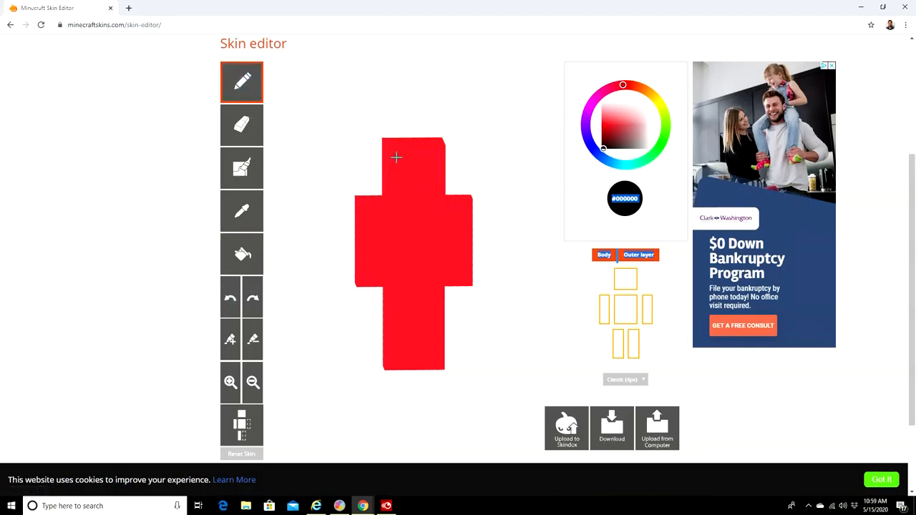
Draw a black face on the red head: left eye, right eye and a mouth below.
click(397, 156)
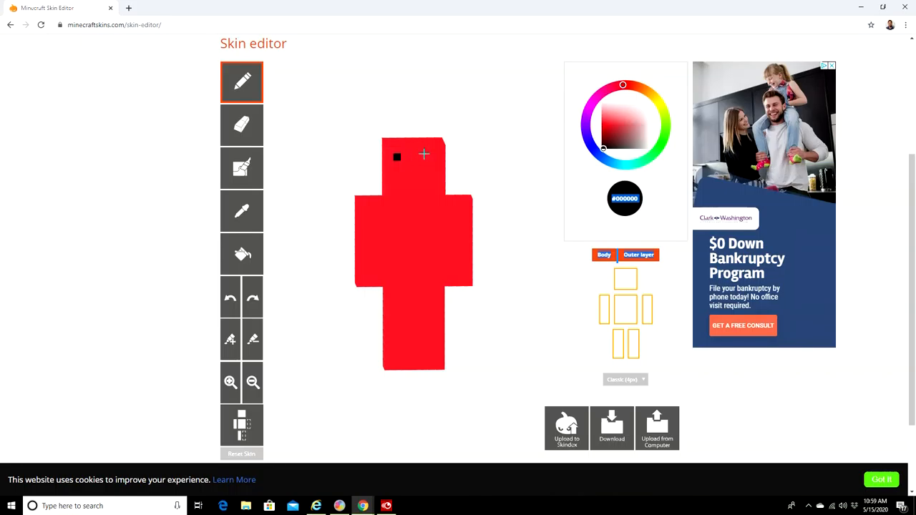
click(426, 156)
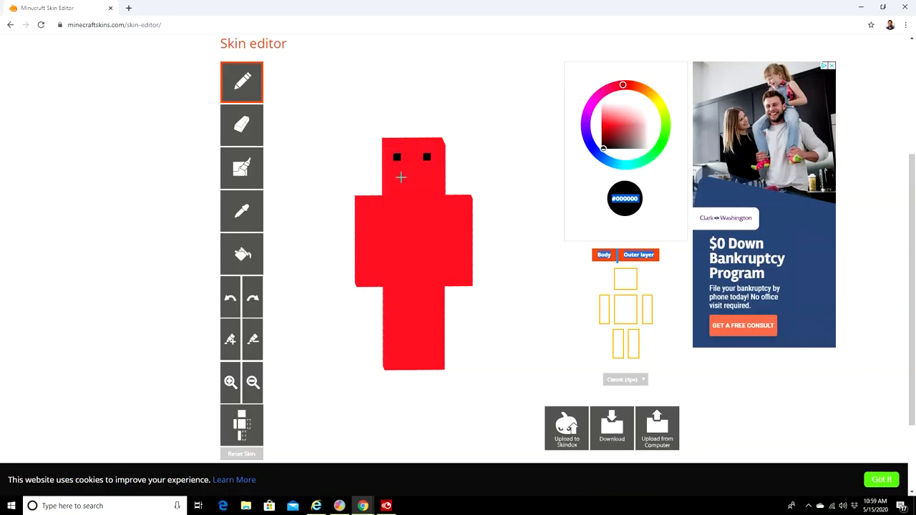
click(412, 177)
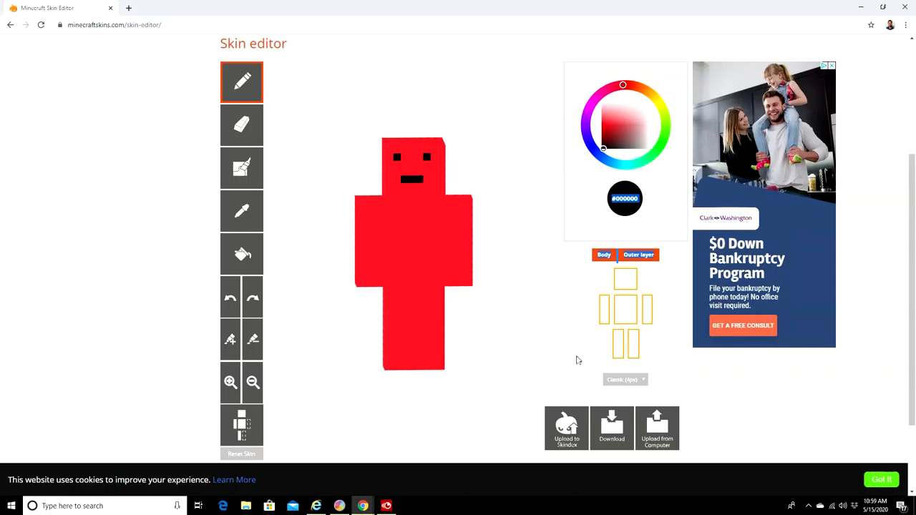
mouse_move(561, 398)
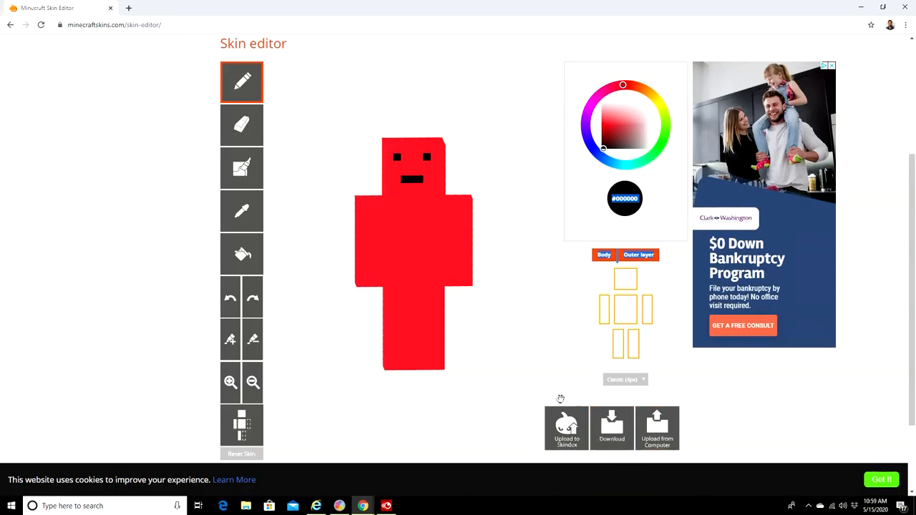
mouse_move(657, 428)
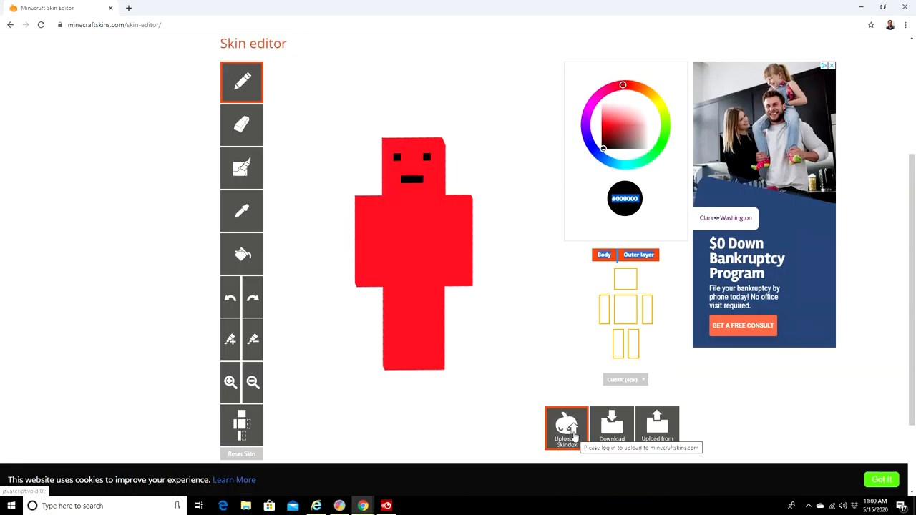
mouse_move(611, 427)
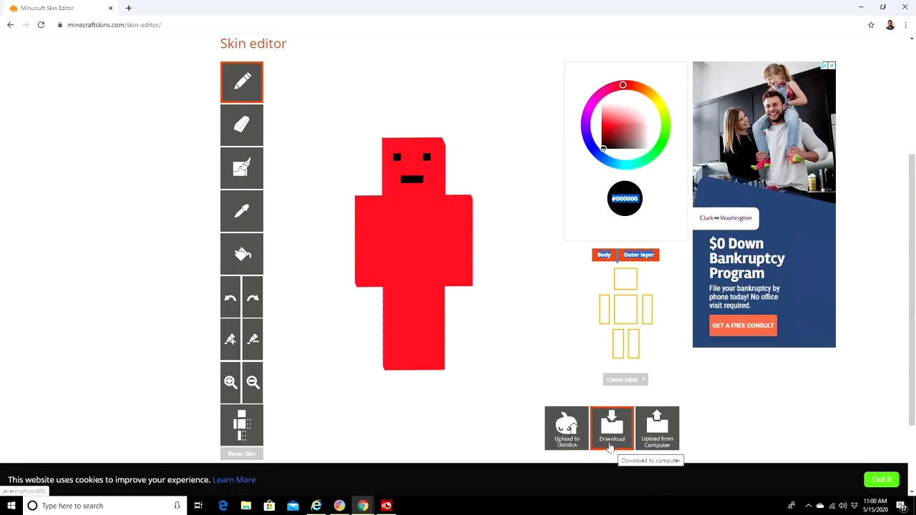
mouse_move(656, 428)
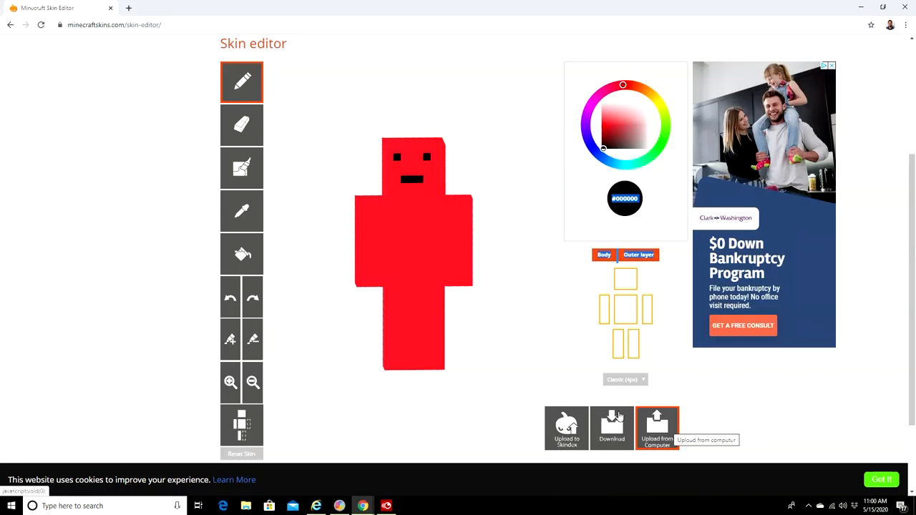
mouse_move(646, 424)
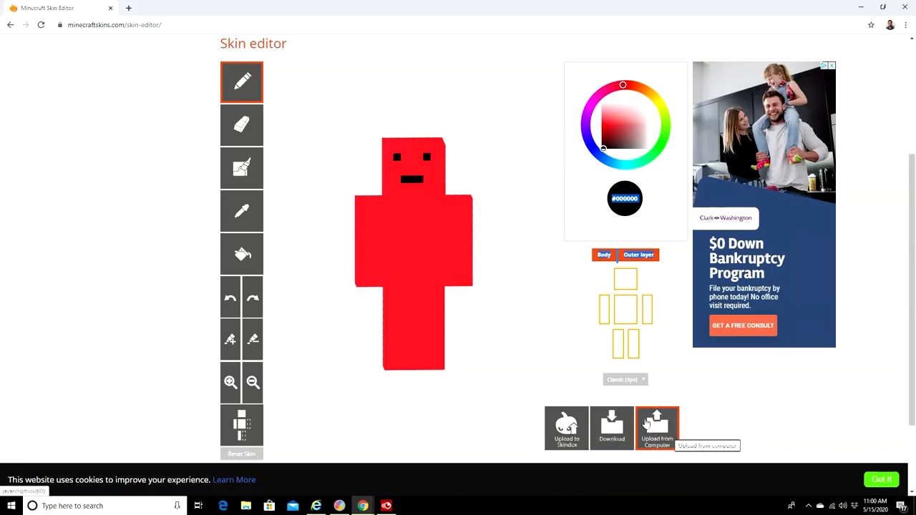
mouse_move(657, 422)
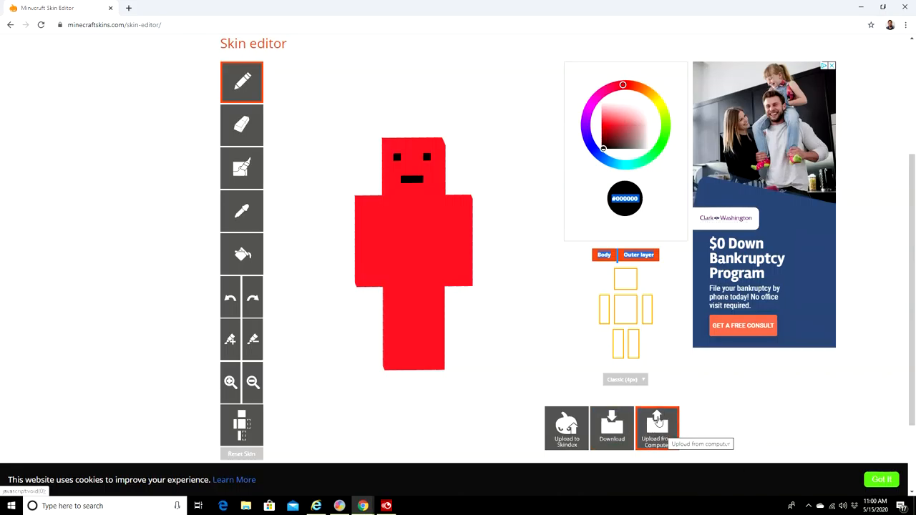
mouse_move(175, 243)
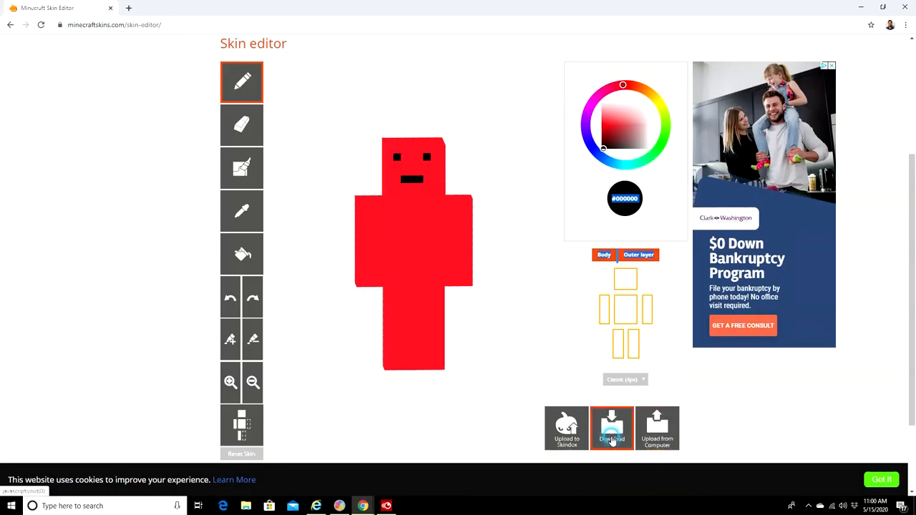
Download the finished red skin with its black face as a PNG file.
click(611, 428)
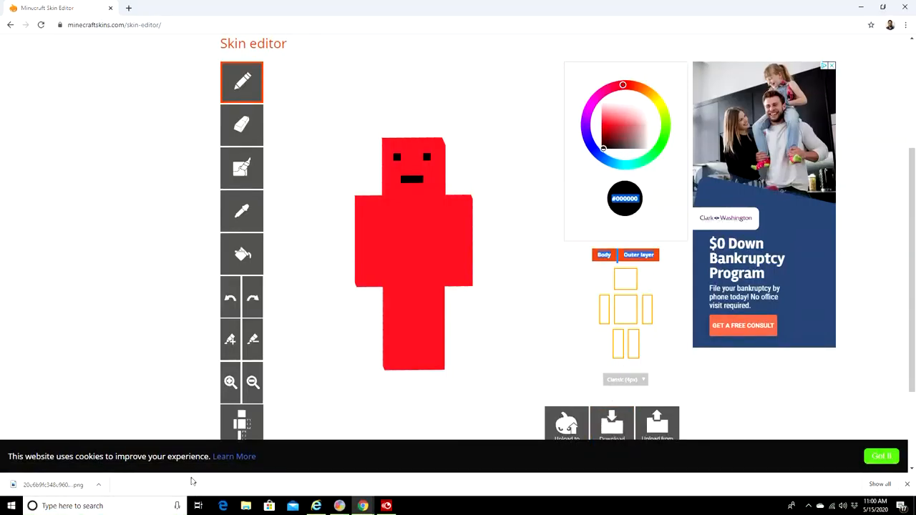
Minimize Chrome so only the Windows desktop is showing.
click(882, 455)
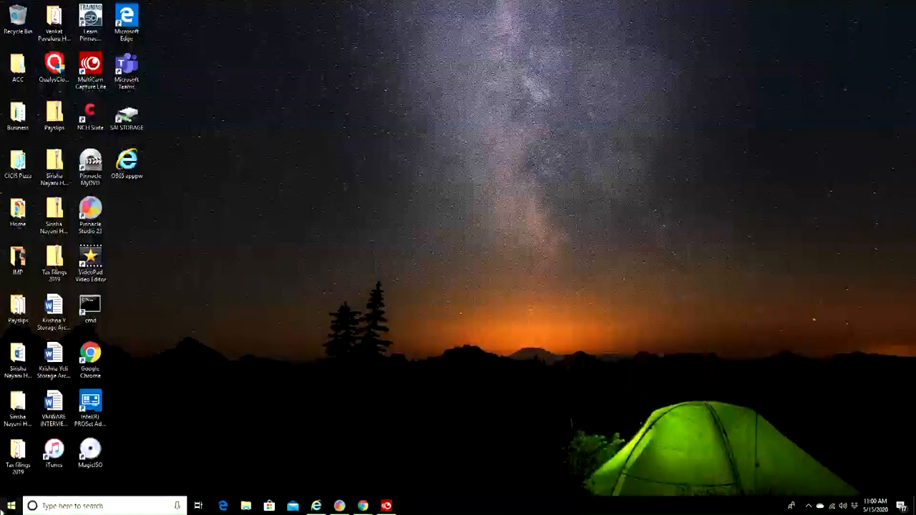
click(11, 507)
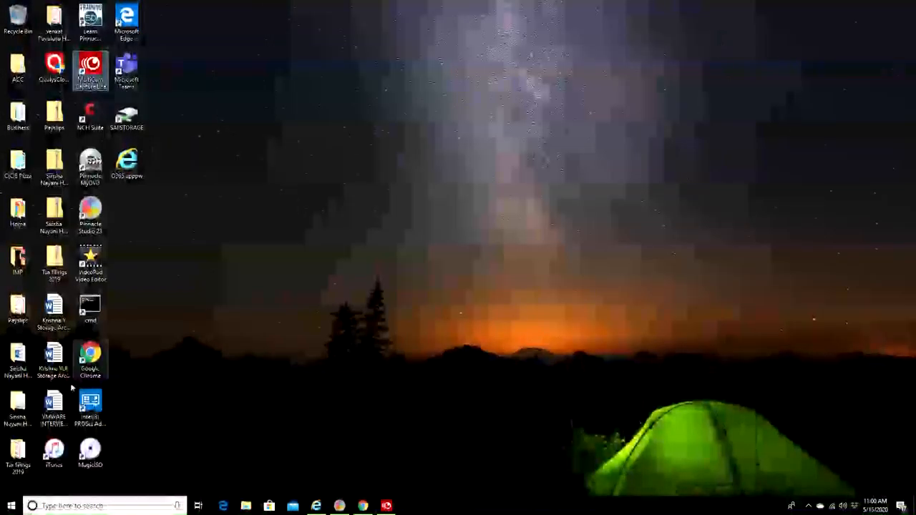
Scroll down through the Start menu's installed app list without launching anything.
click(11, 507)
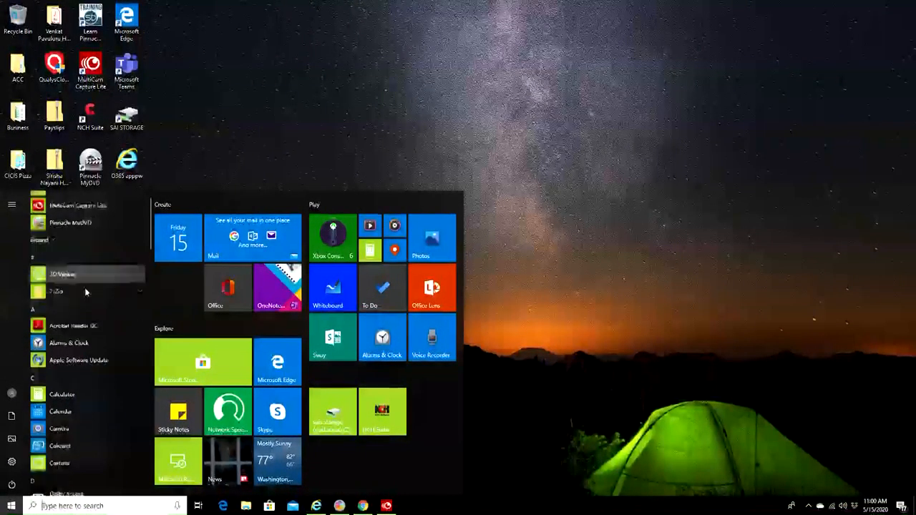
scroll(down, 3)
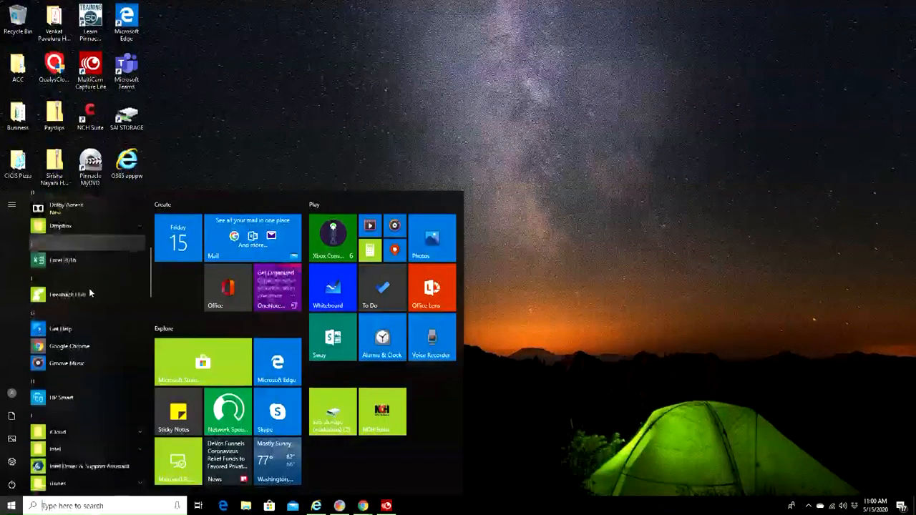
scroll(down, 3)
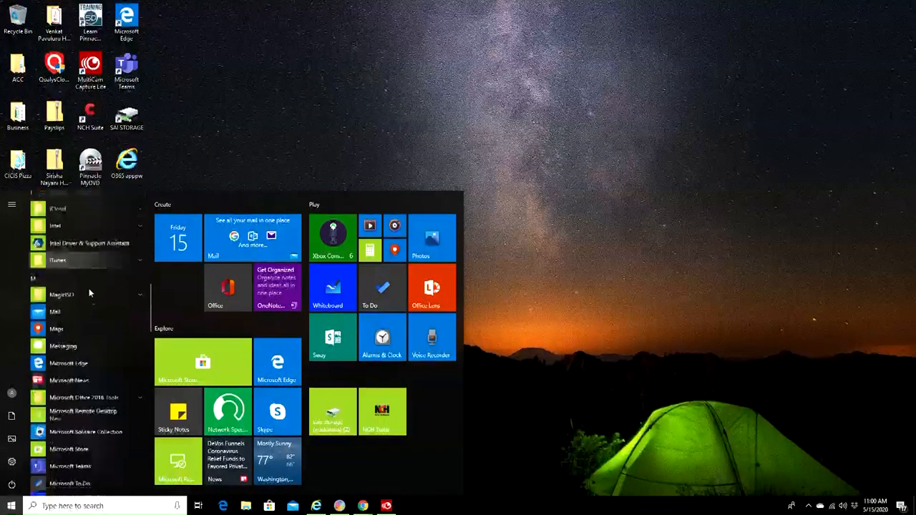
scroll(down, 3)
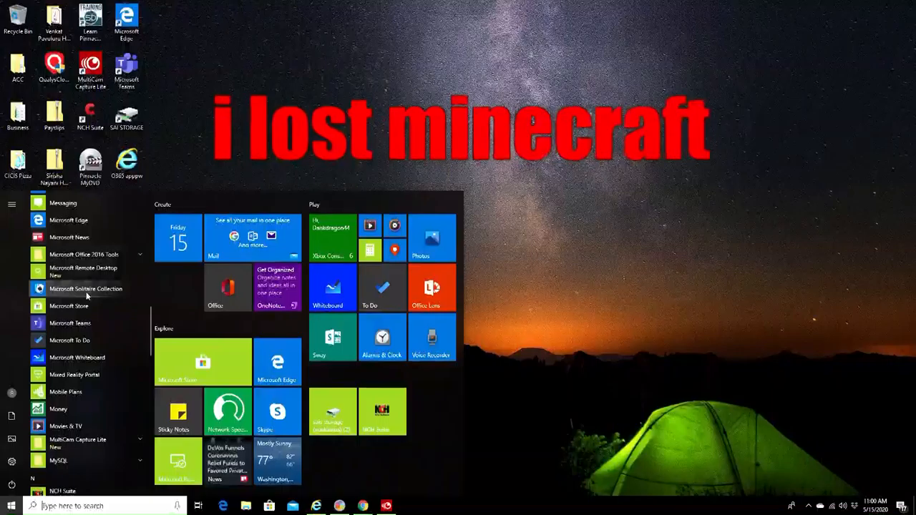
scroll(down, 3)
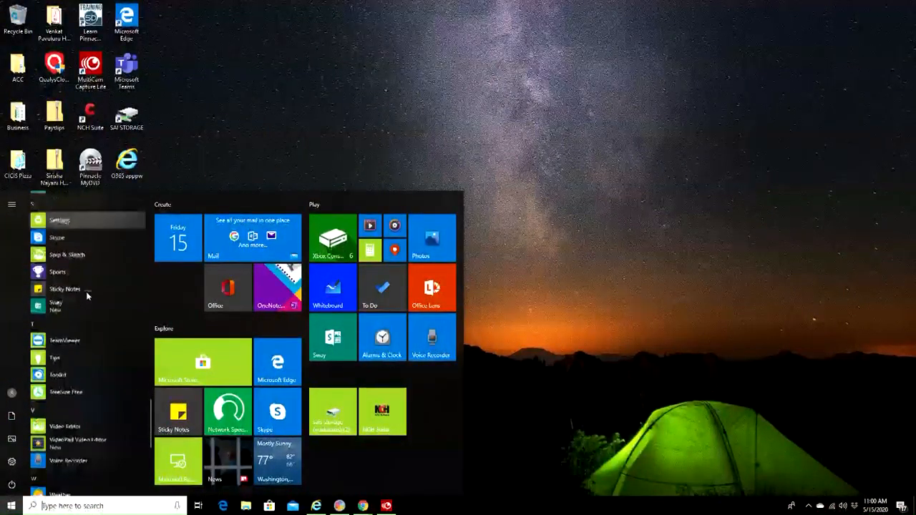
scroll(down, 3)
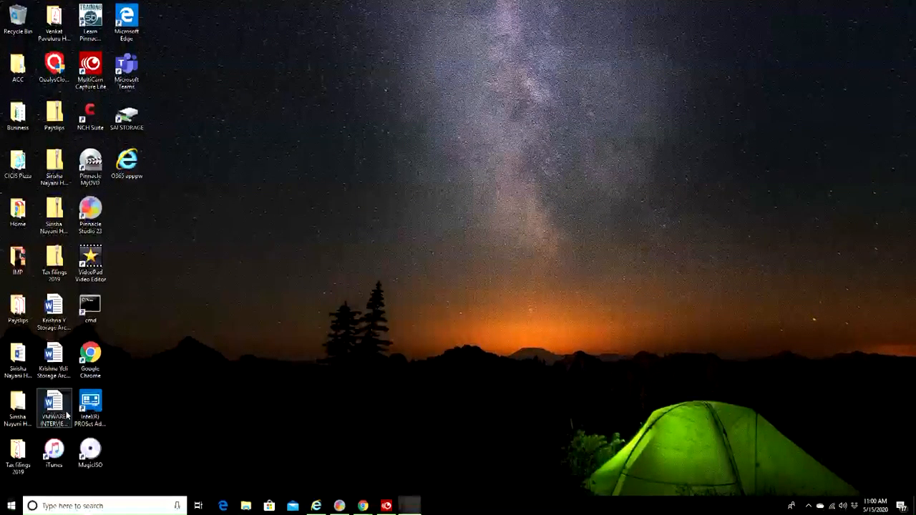
Launch Xbox Console Companion from the Start menu and close it again at its splash screen.
click(410, 506)
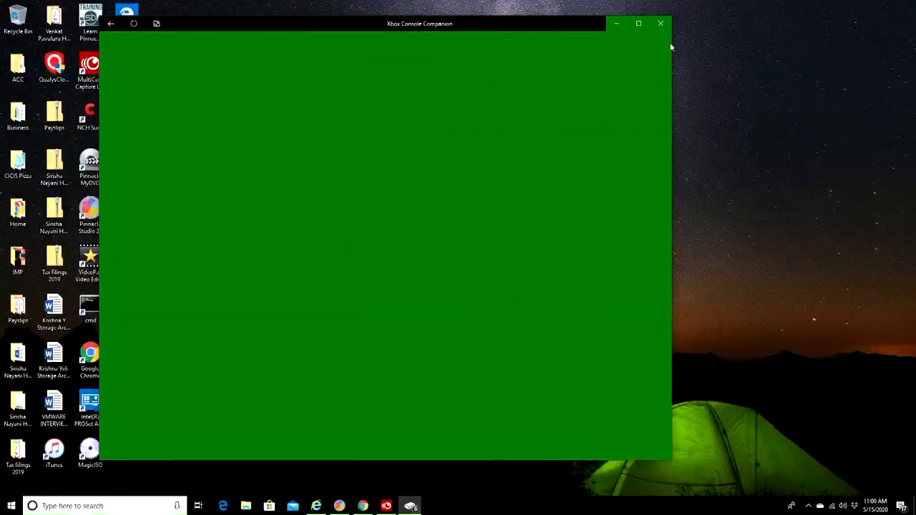
click(638, 22)
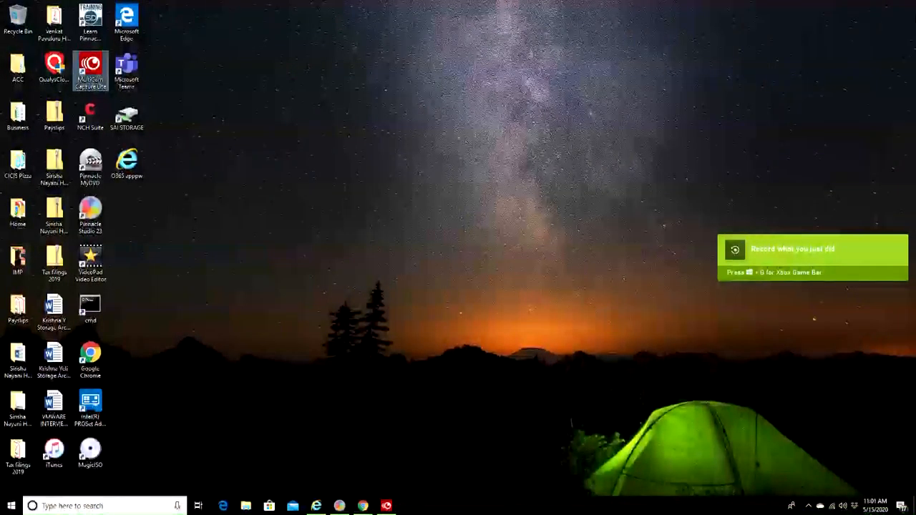
key(Win+g)
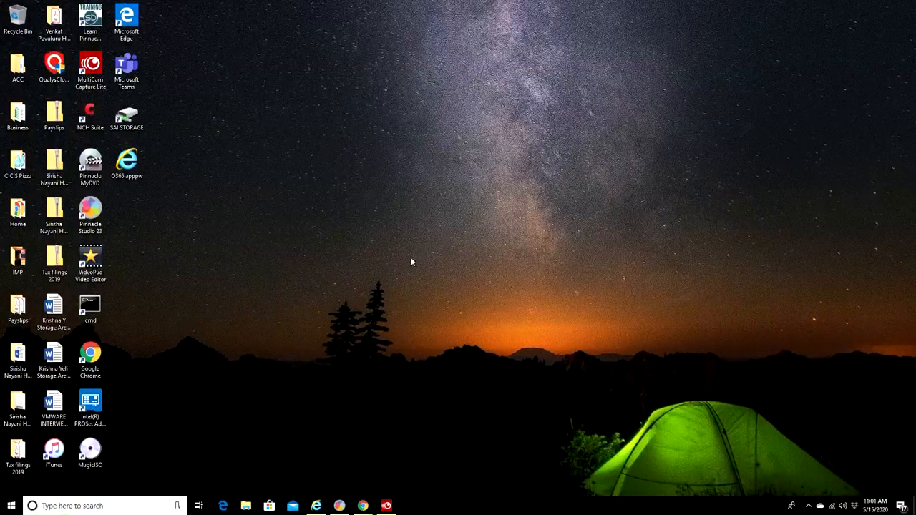
mouse_move(428, 309)
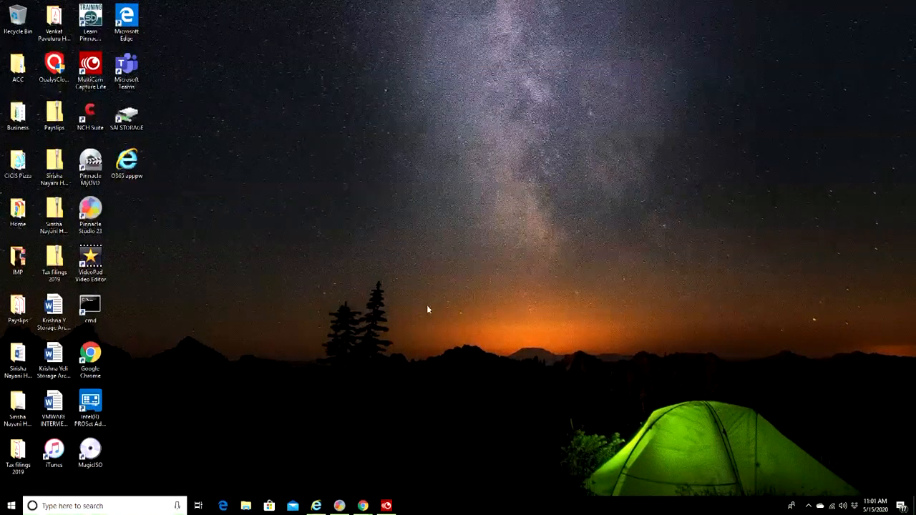
mouse_move(151, 449)
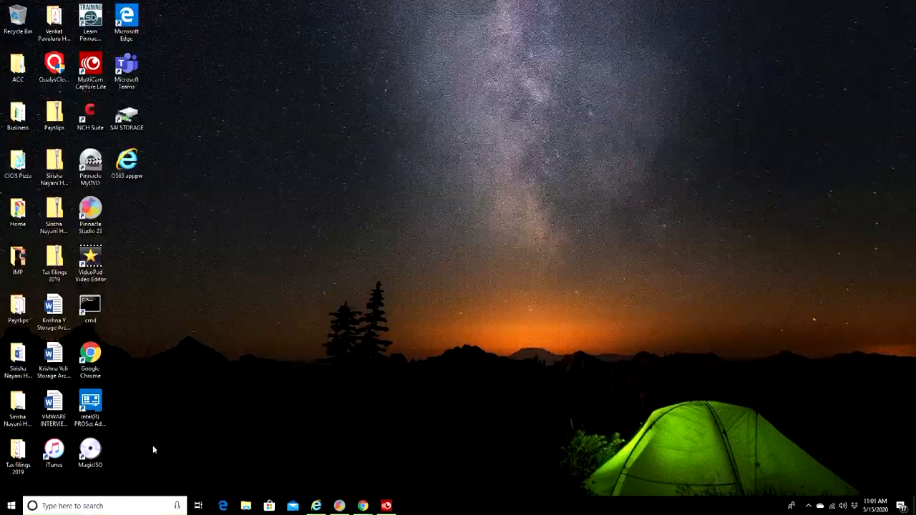
mouse_move(140, 443)
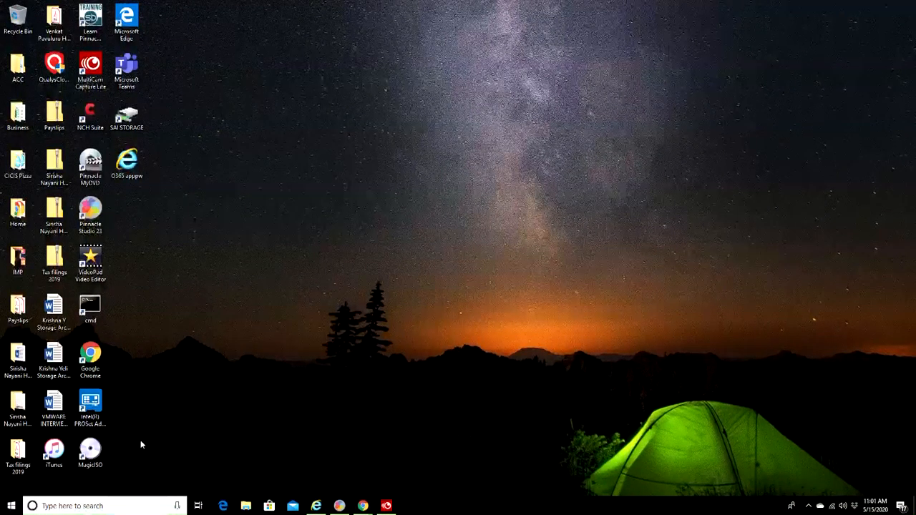
mouse_move(449, 405)
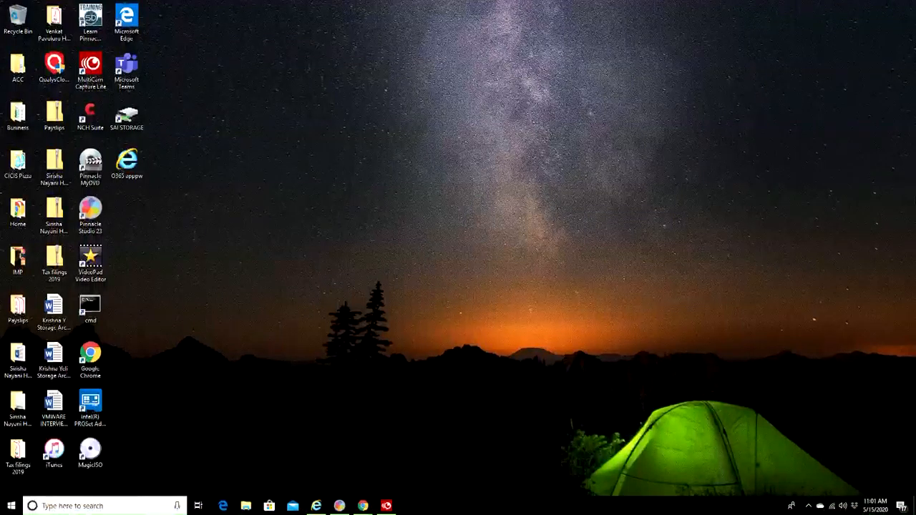
mouse_move(862, 254)
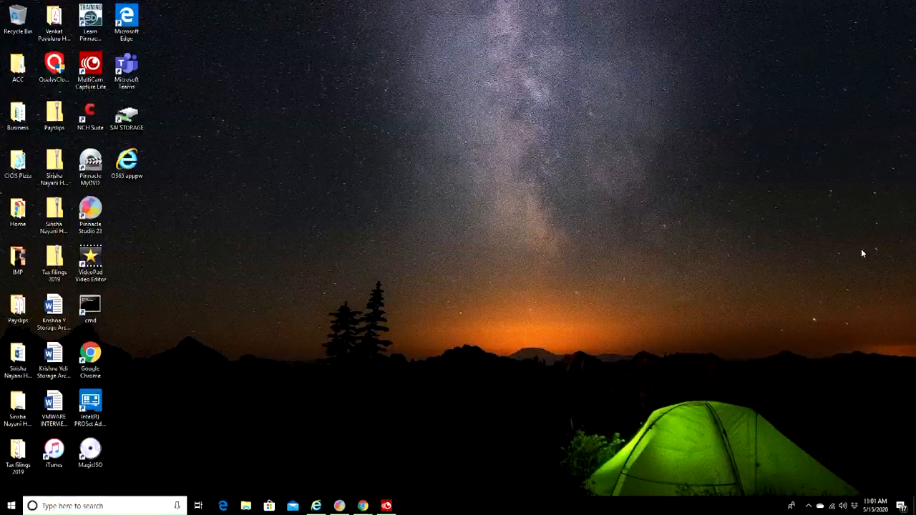
mouse_move(840, 239)
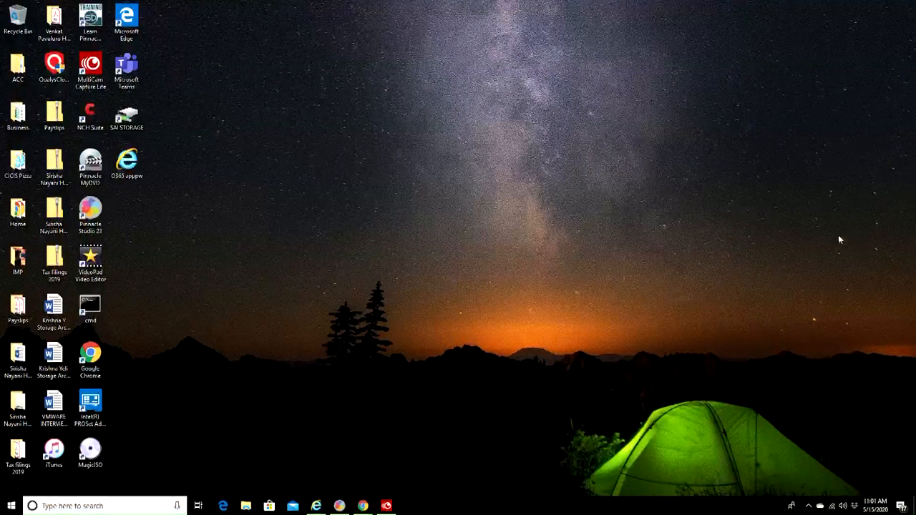
mouse_move(472, 392)
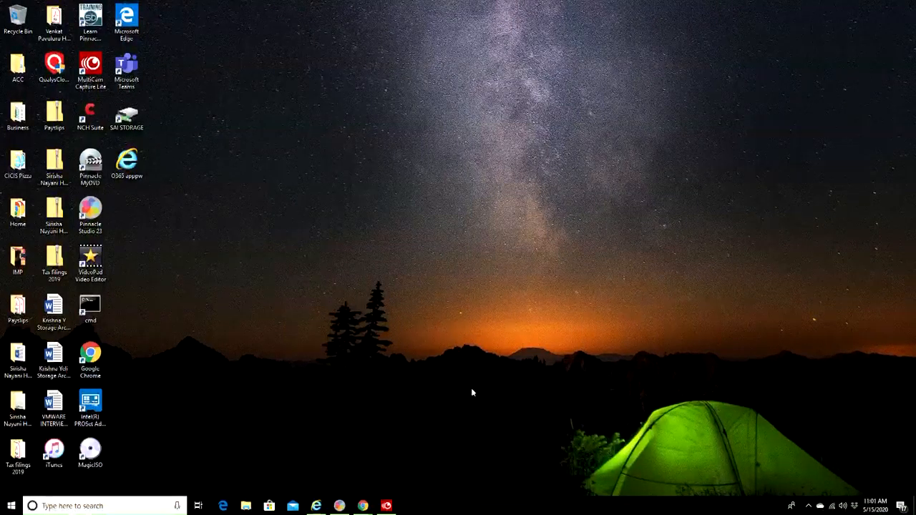
Launch another app from the Windows desktop, its window still loading as a black rectangle.
click(391, 507)
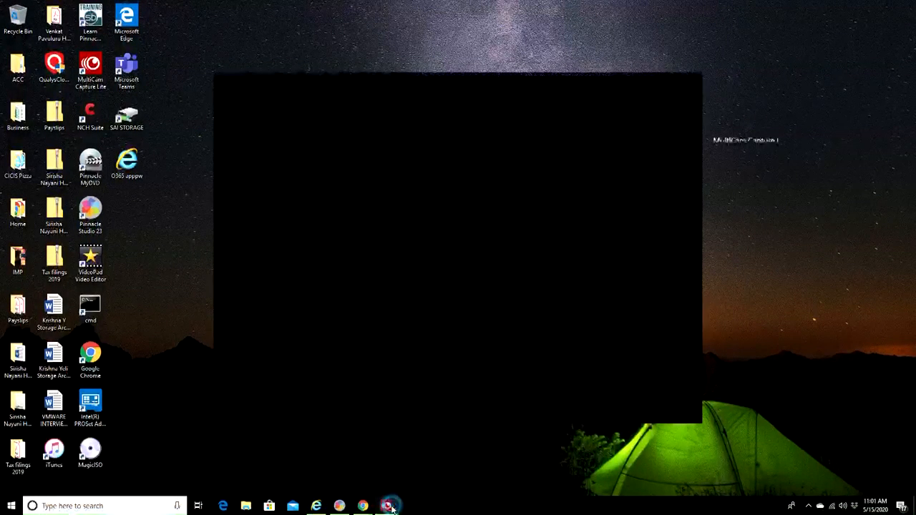